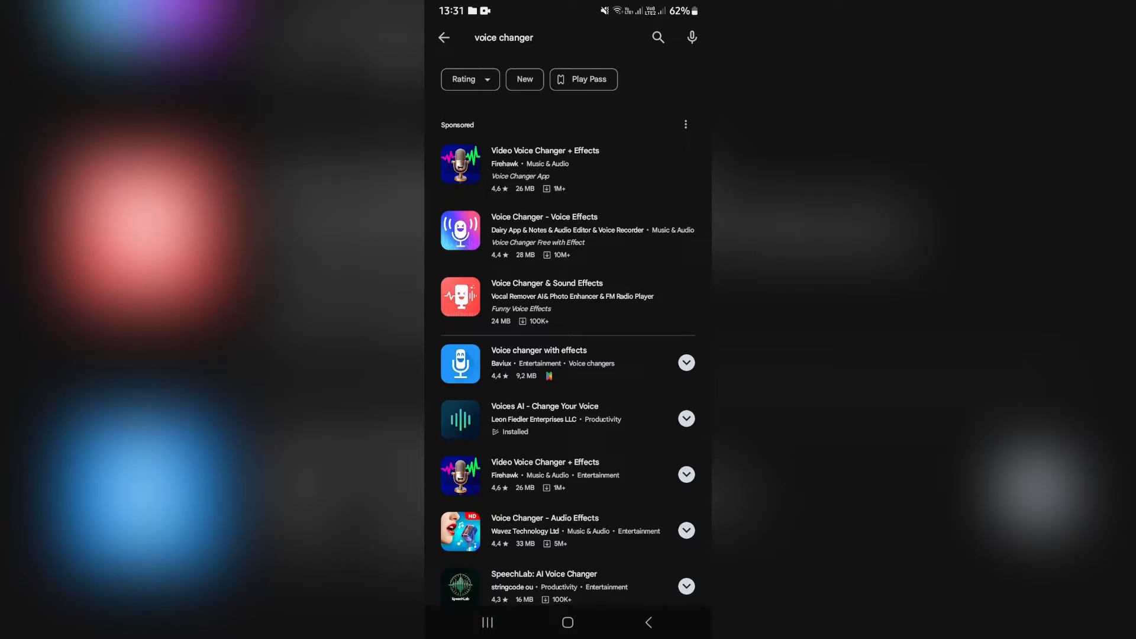
# - Launch the installed Voices AI app to generate the voice clip
pyautogui.click(486, 622)
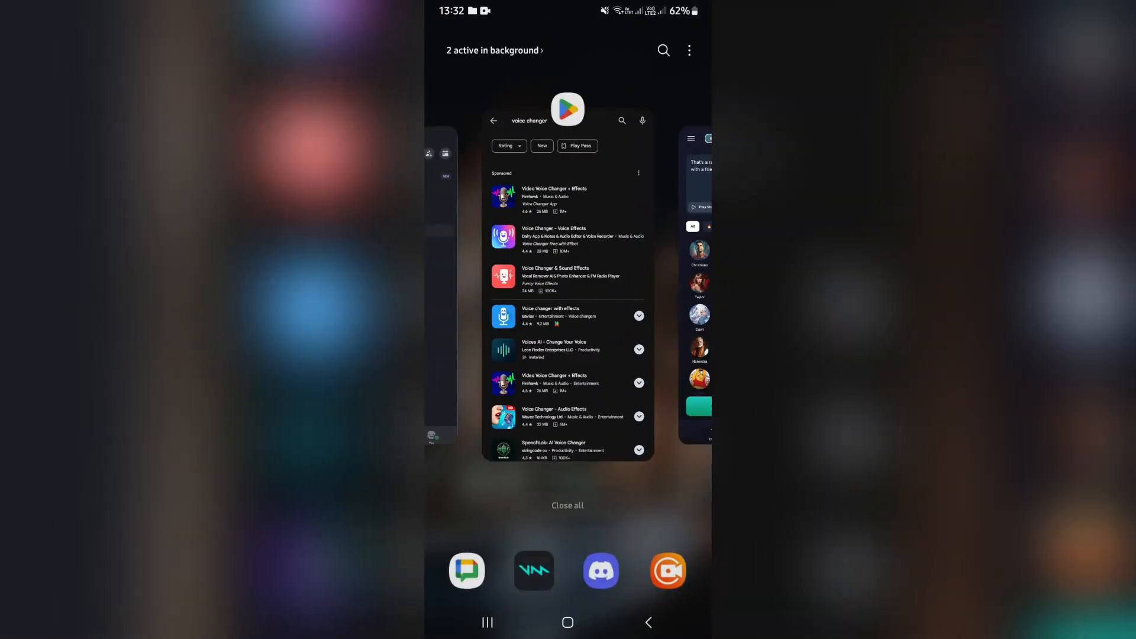
# - Switch to Discord's #general channel and start attaching a file from the phone
pyautogui.click(600, 571)
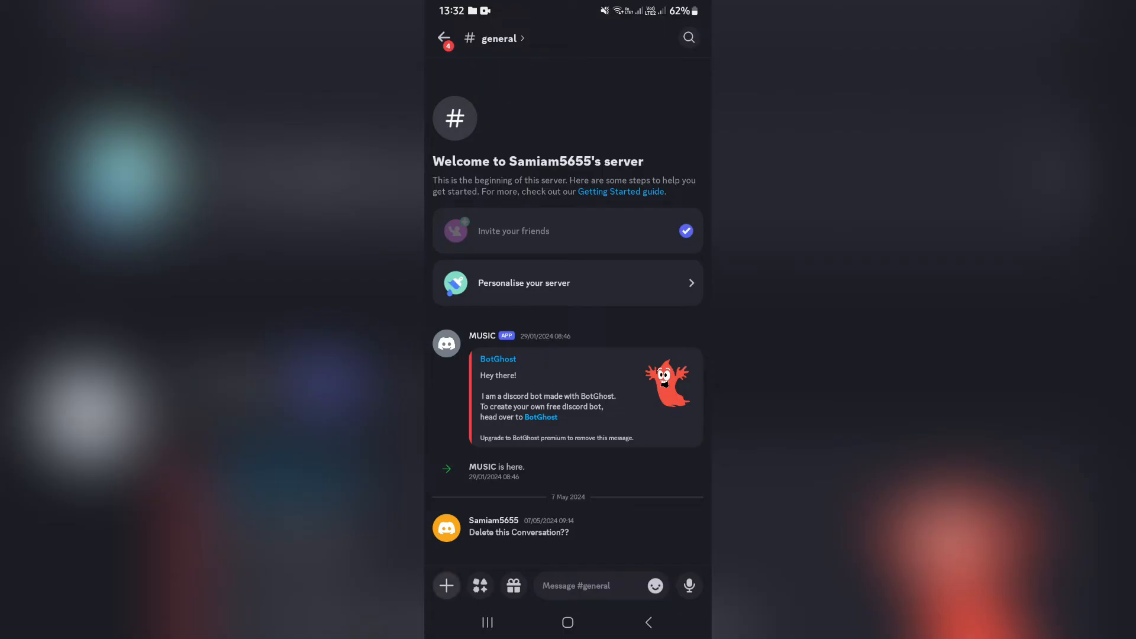
pyautogui.click(446, 585)
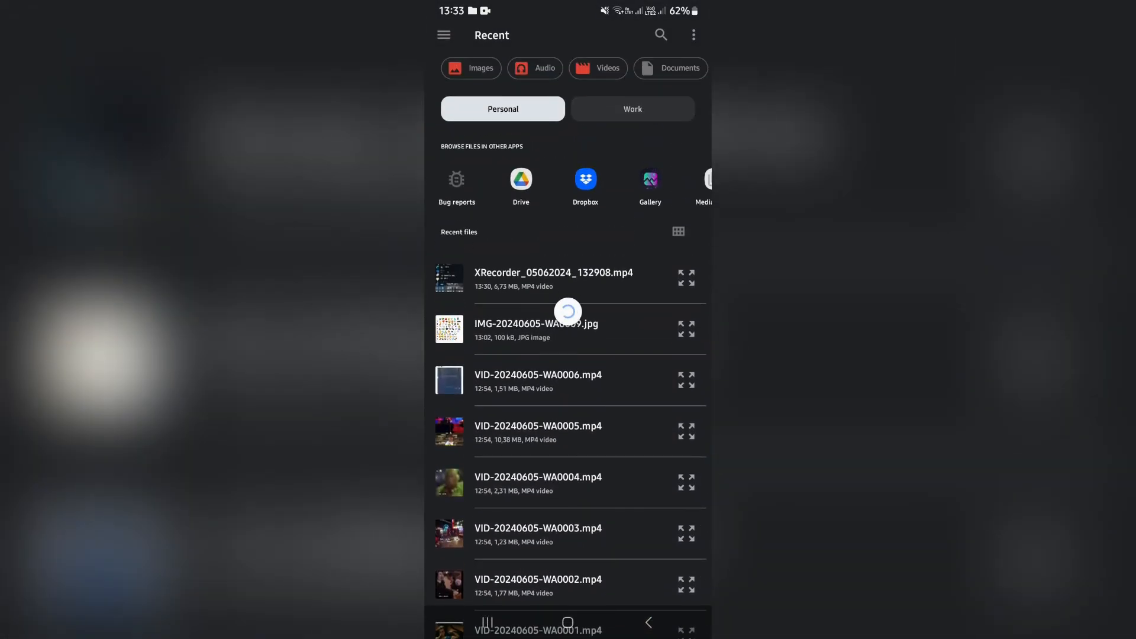
# - Filter Files to audio and pick the VoicesAI MP3 clip
pyautogui.click(544, 68)
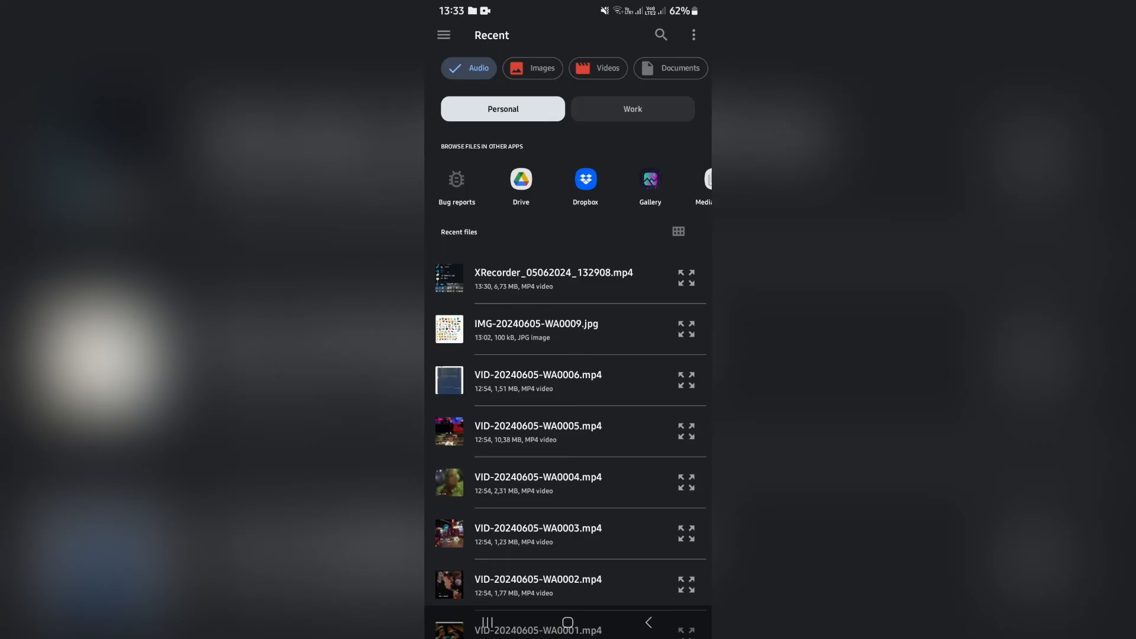
pyautogui.click(468, 67)
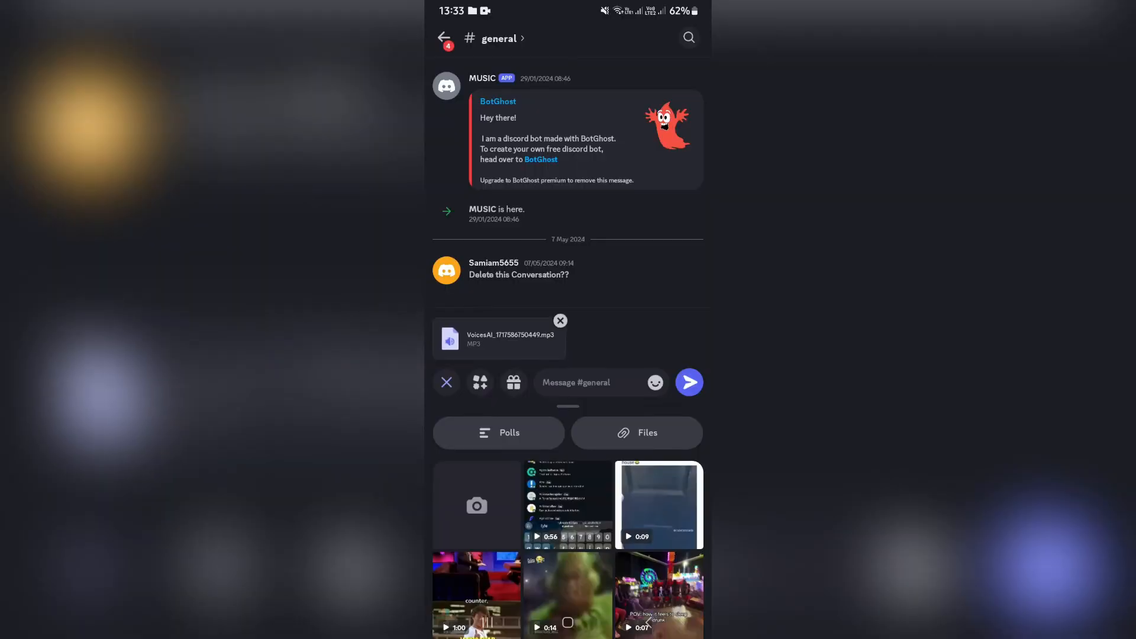
# - Send VoicesAI_1717586750449.mp3 to #general and check the posted clip
pyautogui.click(689, 382)
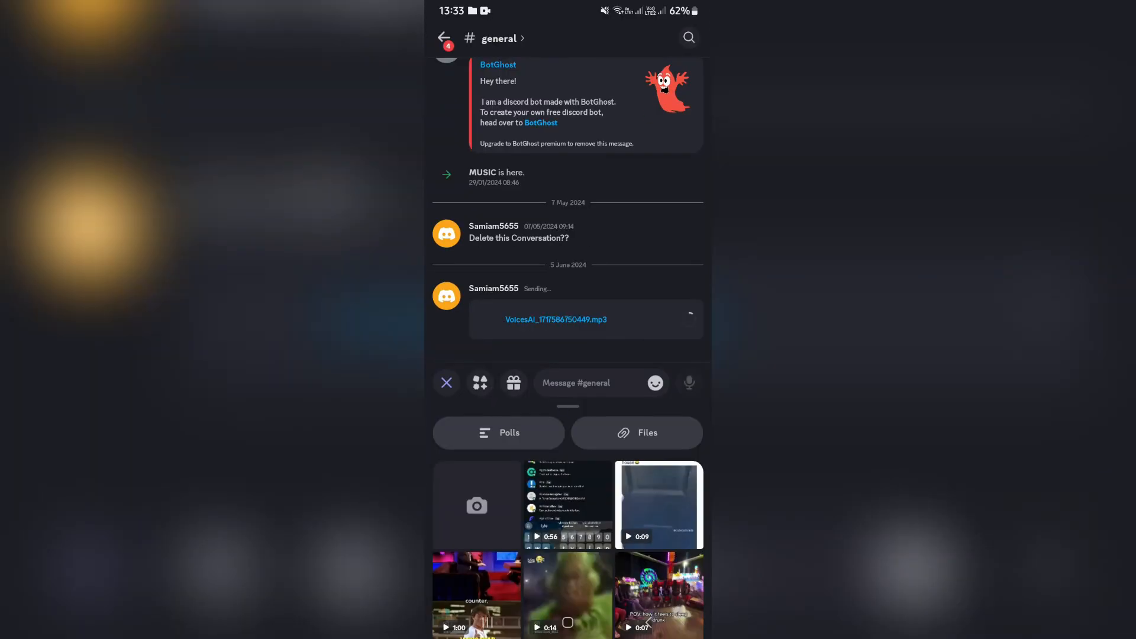
pyautogui.click(480, 383)
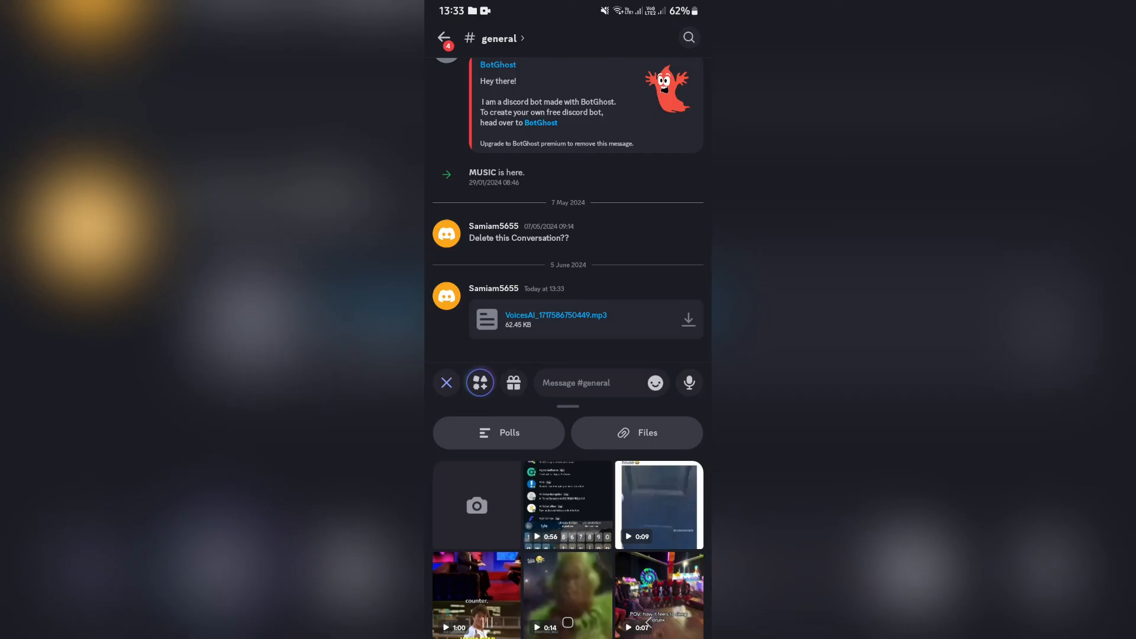
pyautogui.click(480, 383)
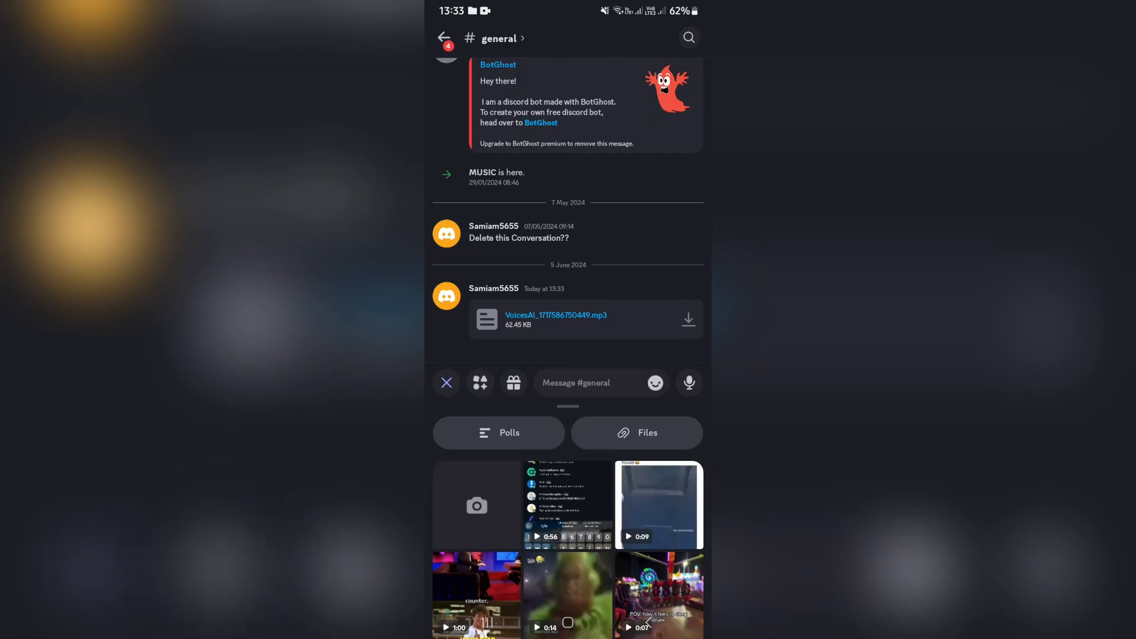